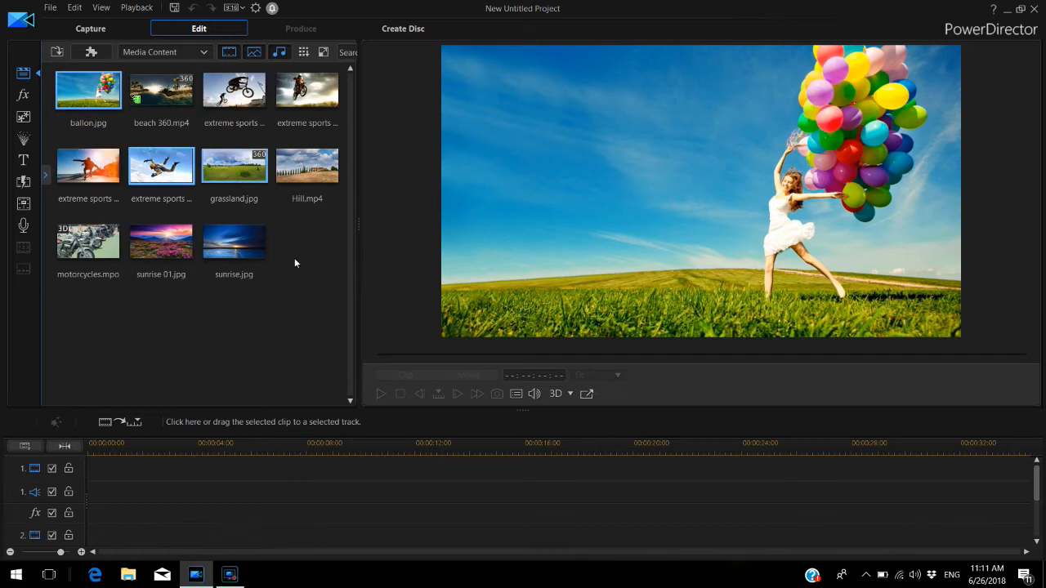
mouse_move(276, 298)
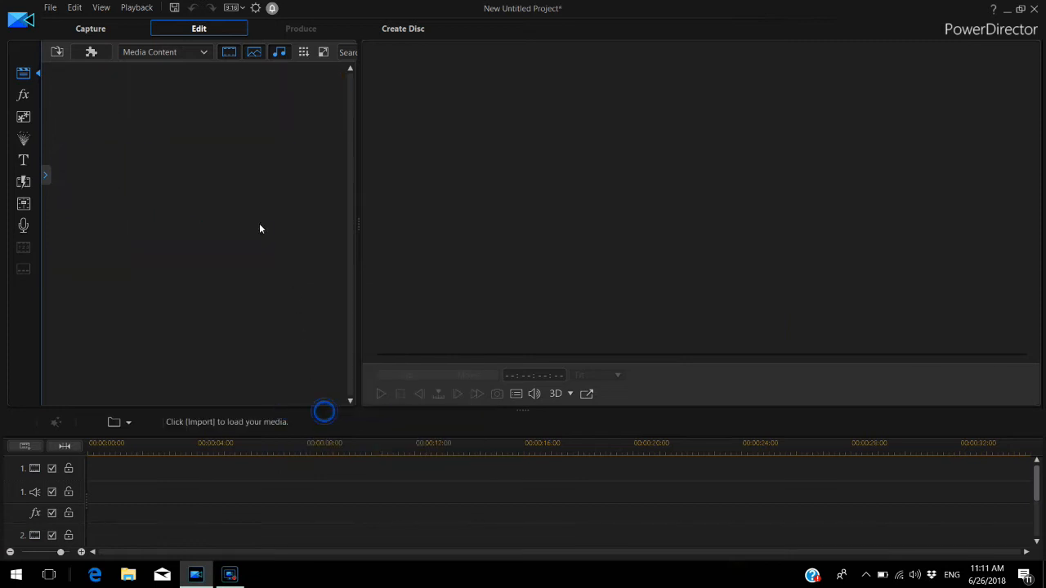
Step: Import the clip IMG_9718.MOV into the media library via Import Media Files
left_click(57, 50)
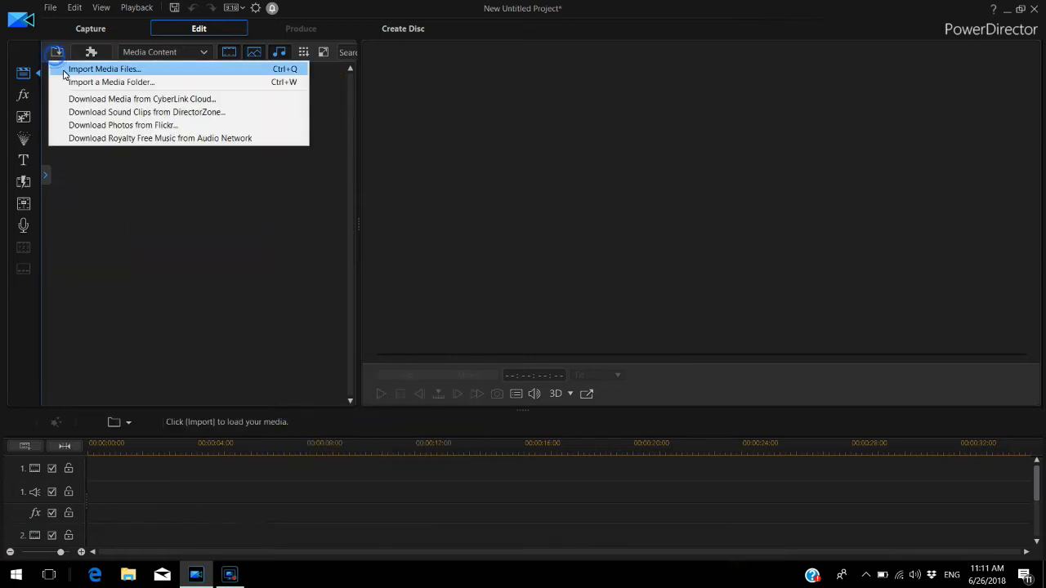
left_click(105, 68)
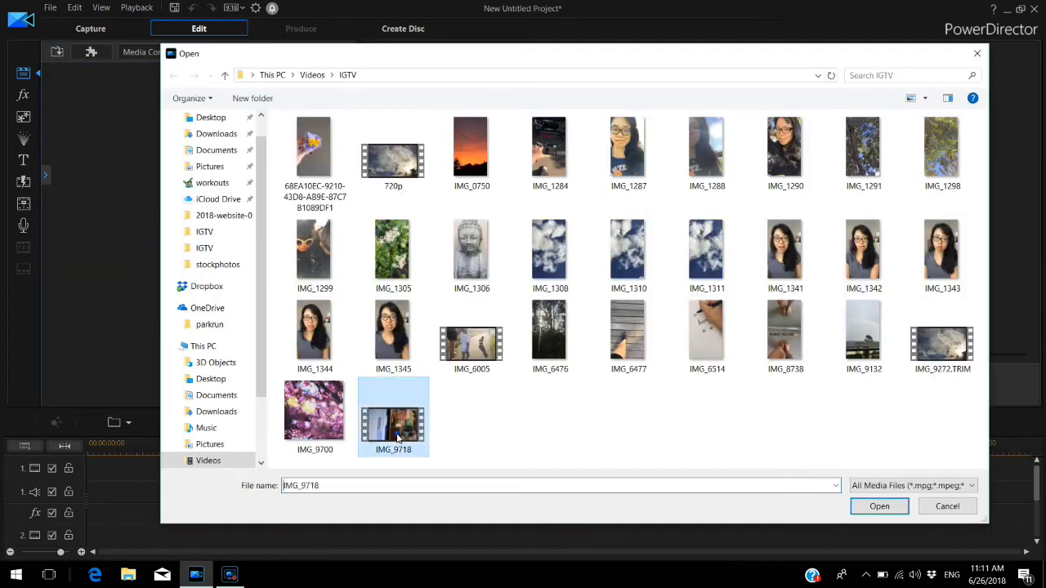
left_click(879, 507)
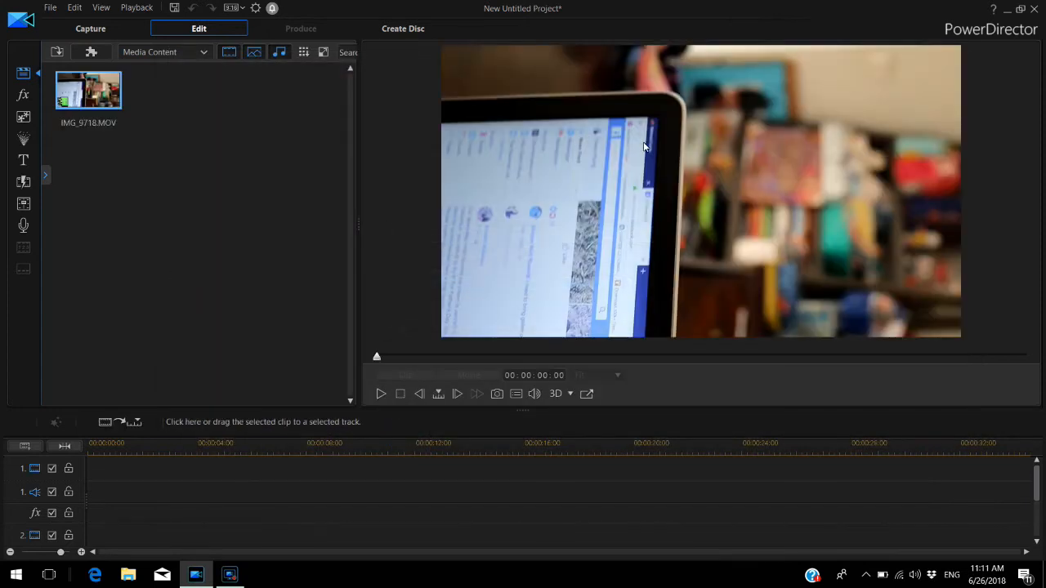
mouse_move(683, 134)
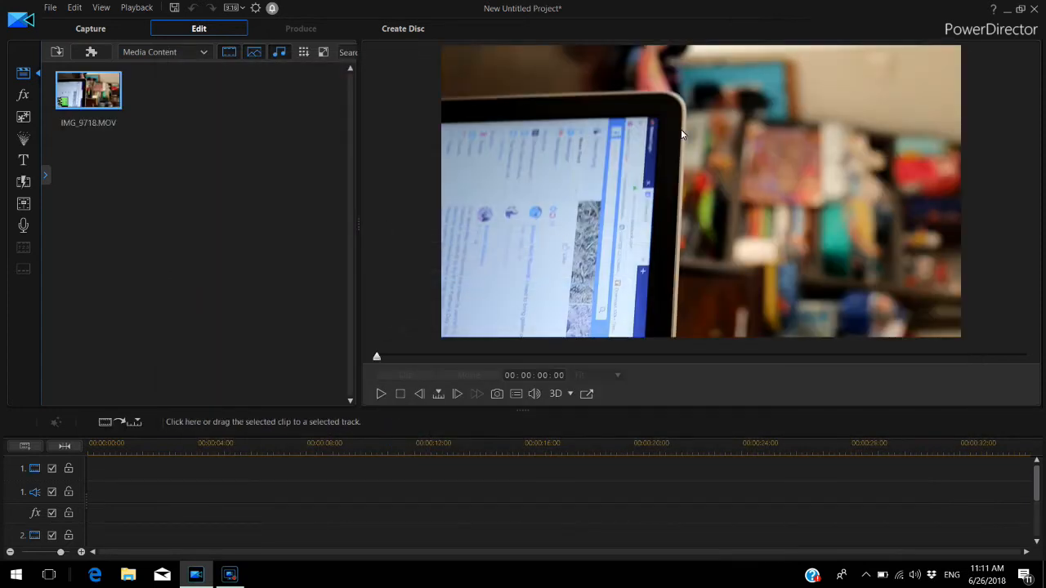
mouse_move(701, 258)
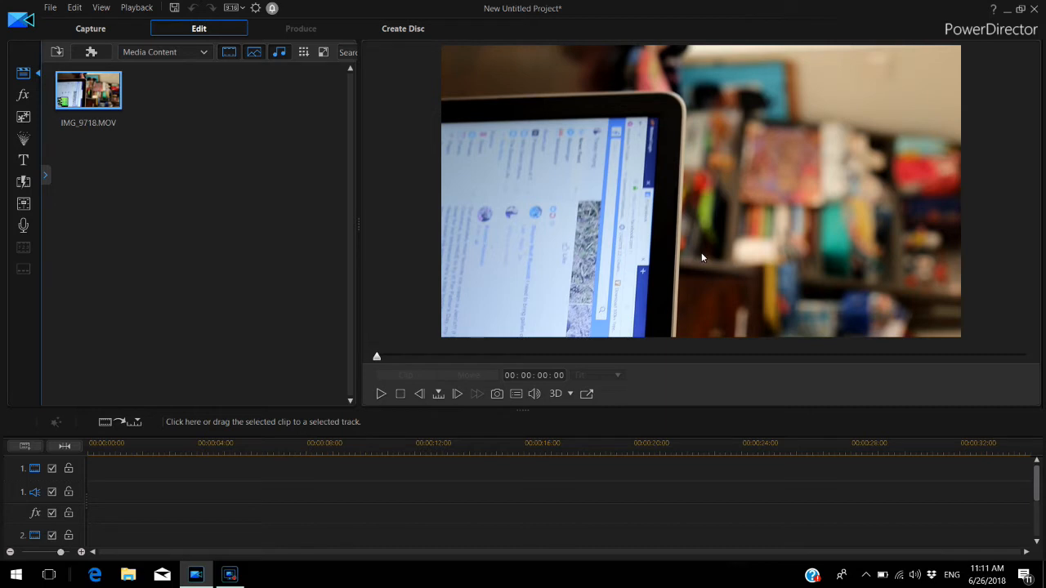
mouse_move(699, 247)
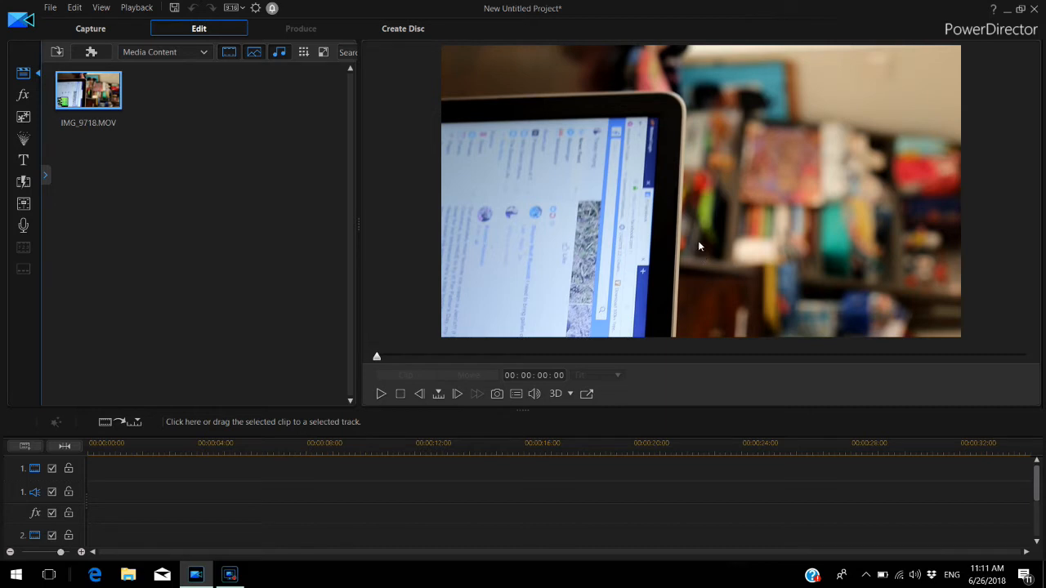
mouse_move(212, 183)
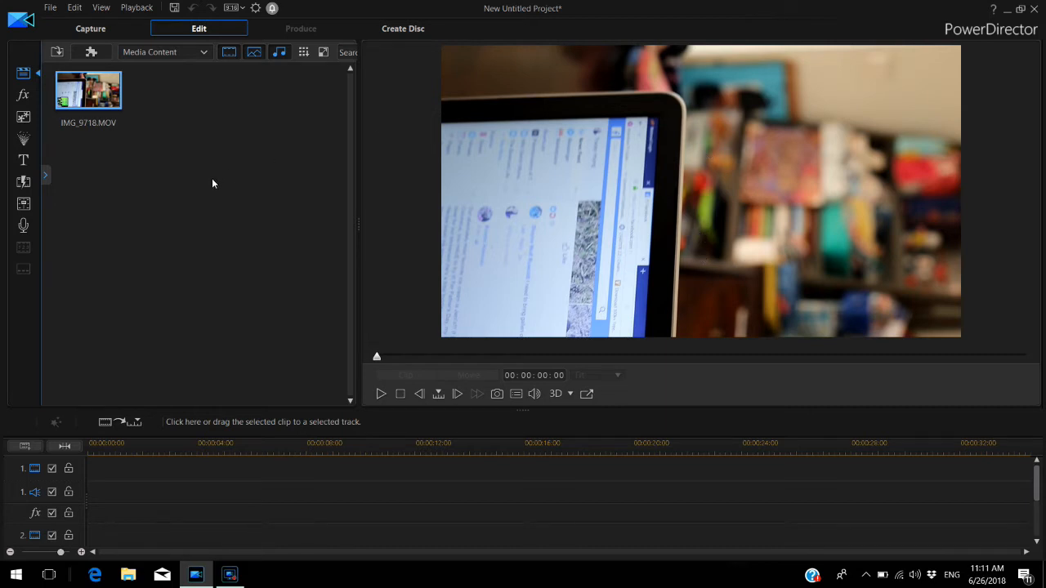
left_click(75, 6)
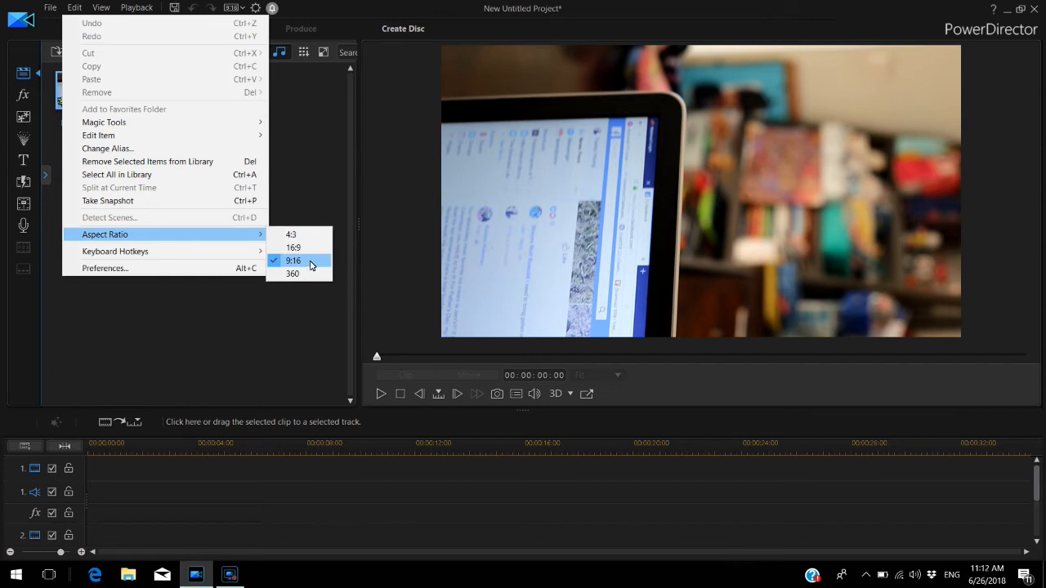
mouse_move(278, 265)
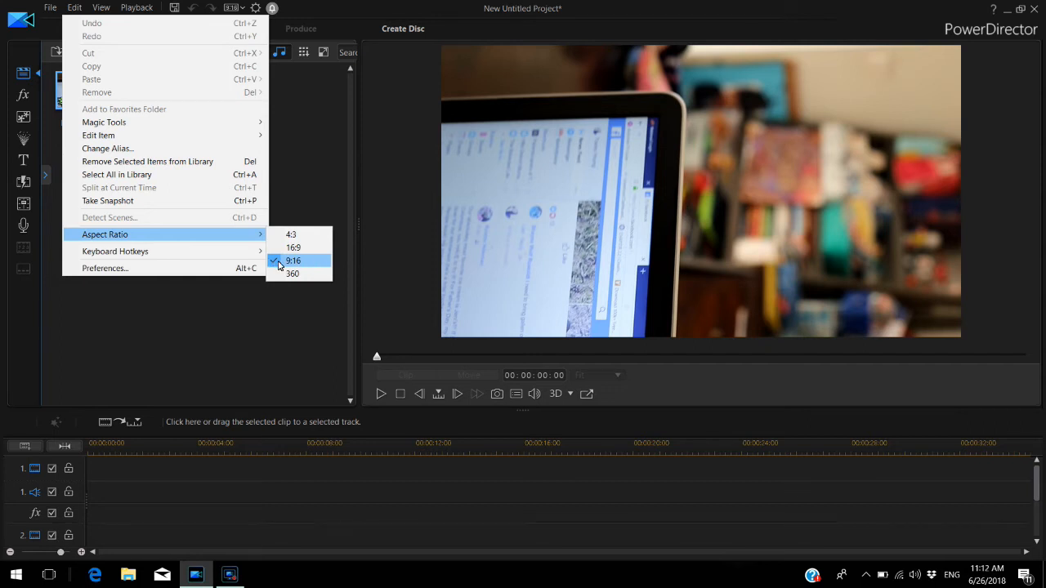
mouse_move(314, 271)
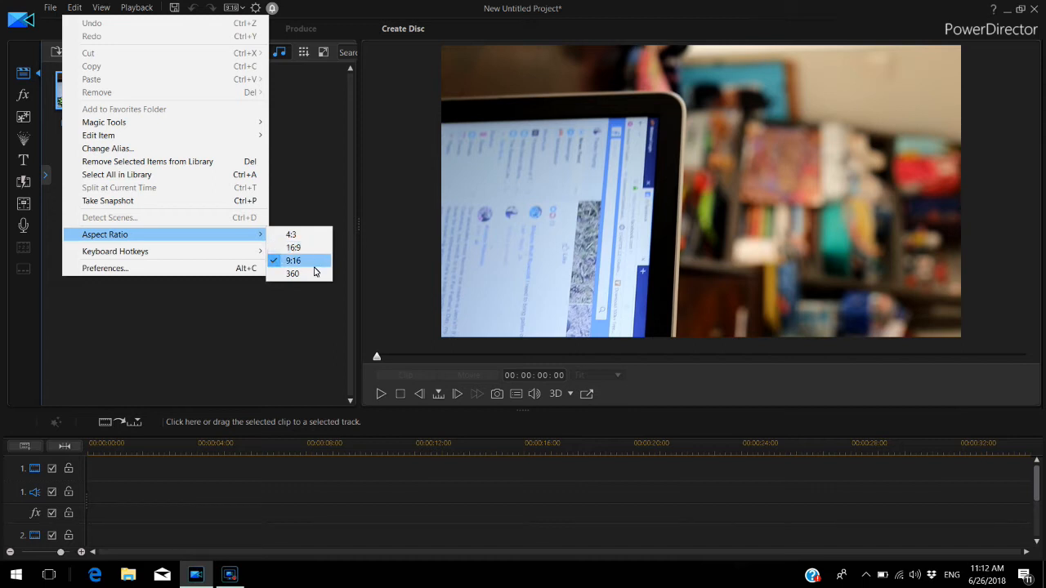
mouse_move(288, 350)
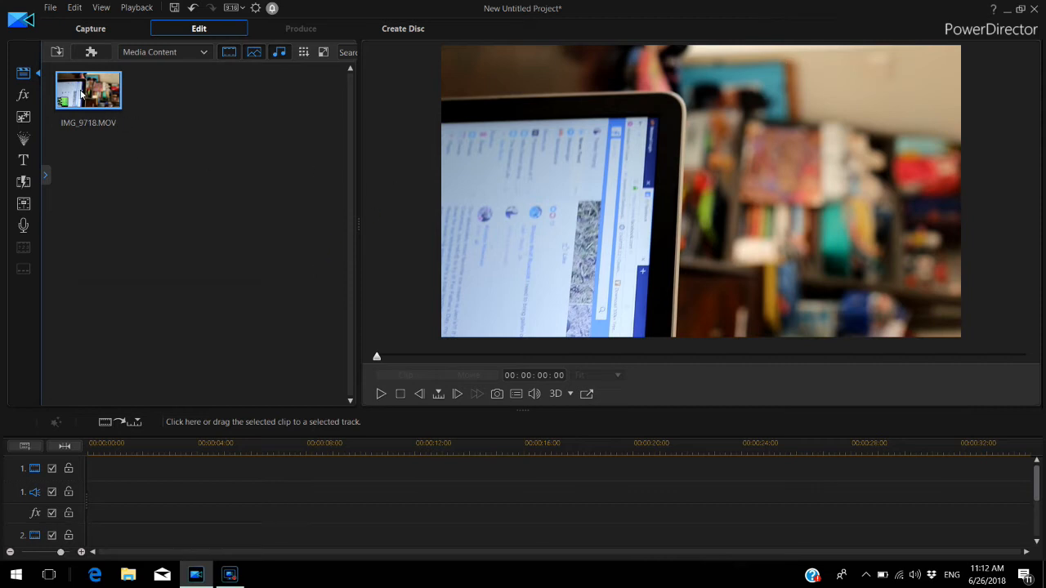
Step: Place IMG_9718.MOV on track 1, declining the Aspect Ratio Conflict to keep 9:16
left_click_drag(88, 90, 270, 477)
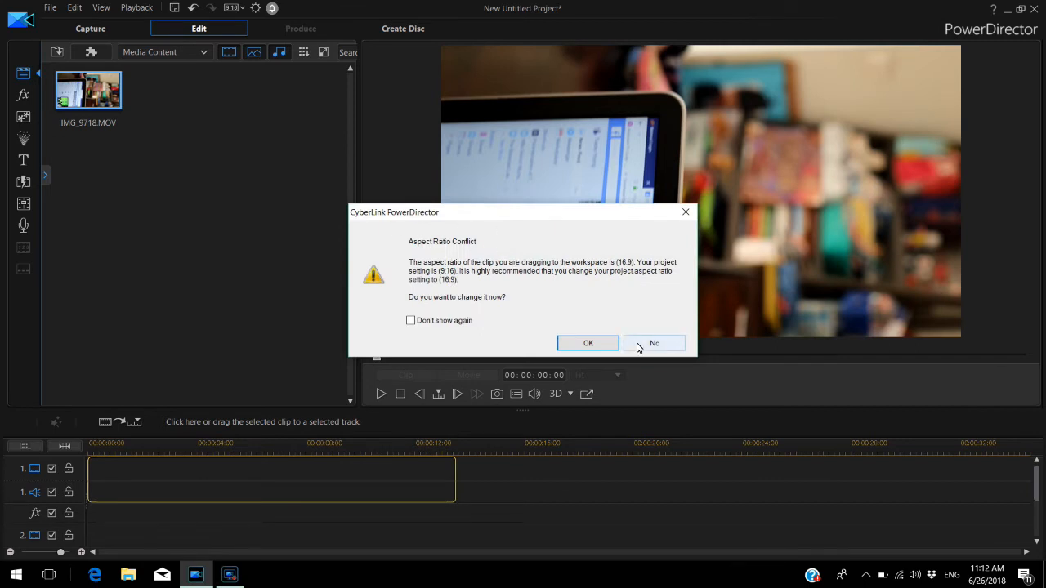
left_click(654, 344)
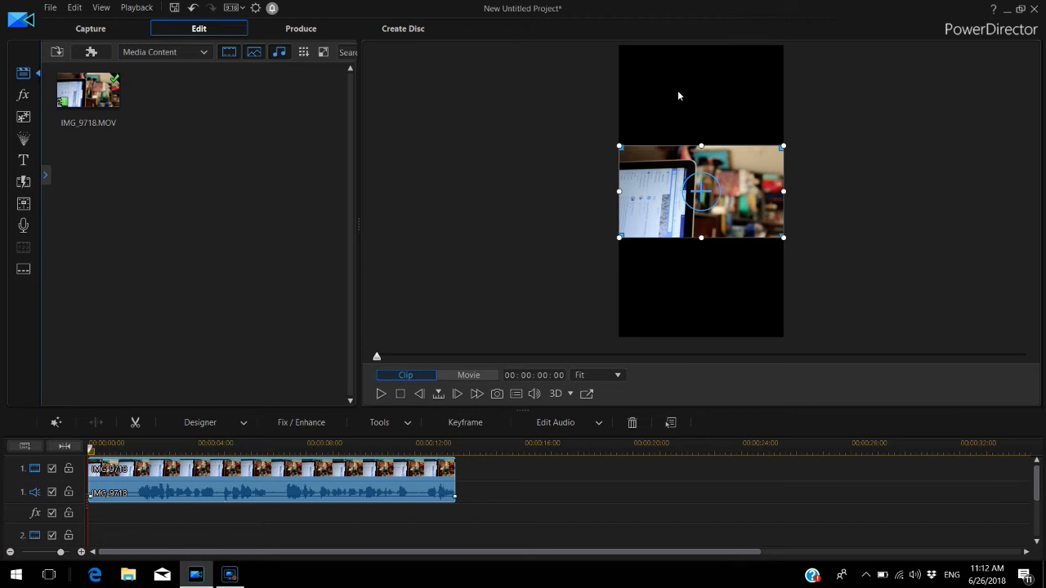
mouse_move(713, 209)
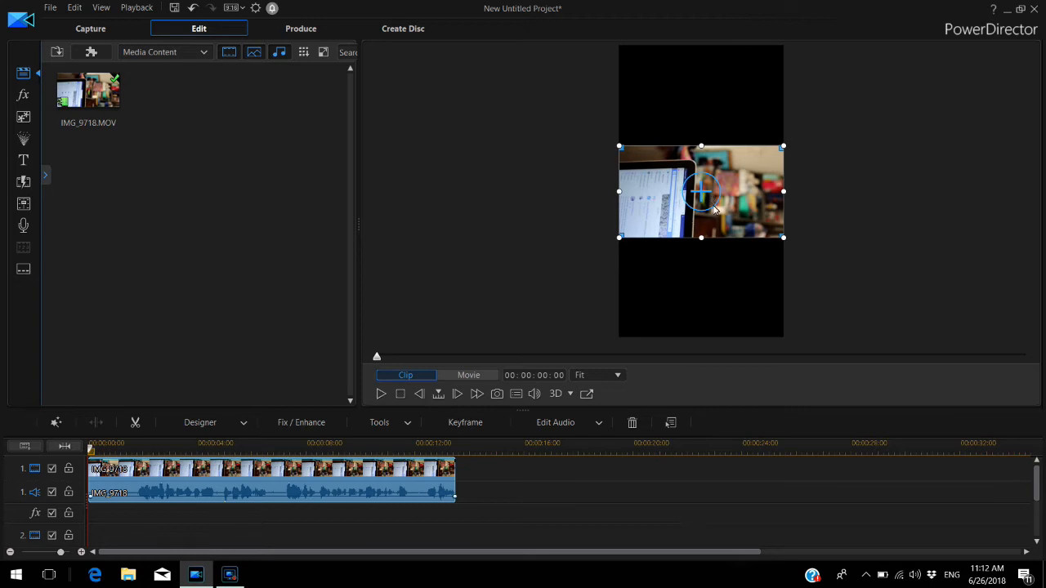
mouse_move(719, 209)
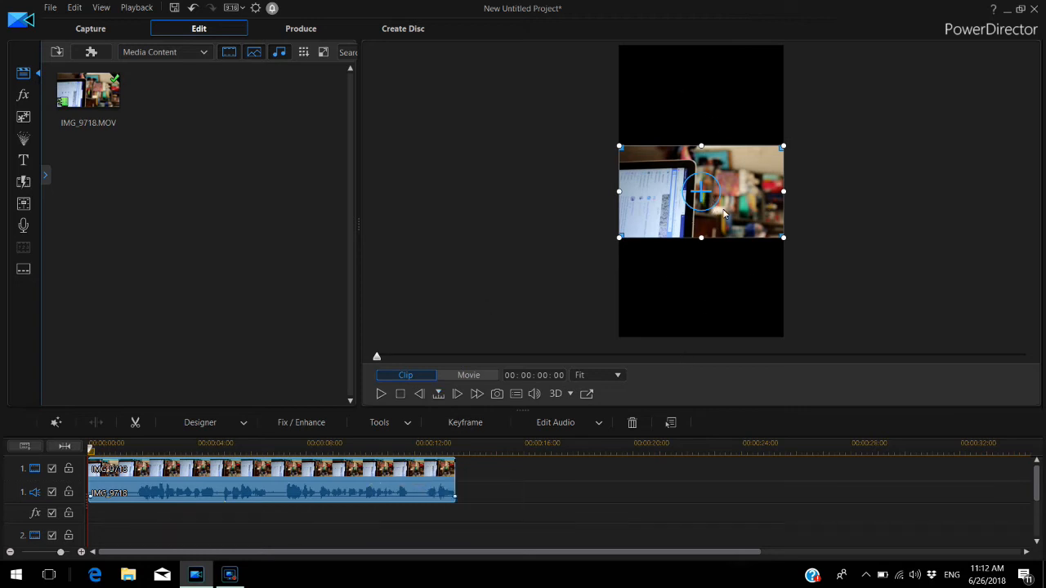
left_click(379, 421)
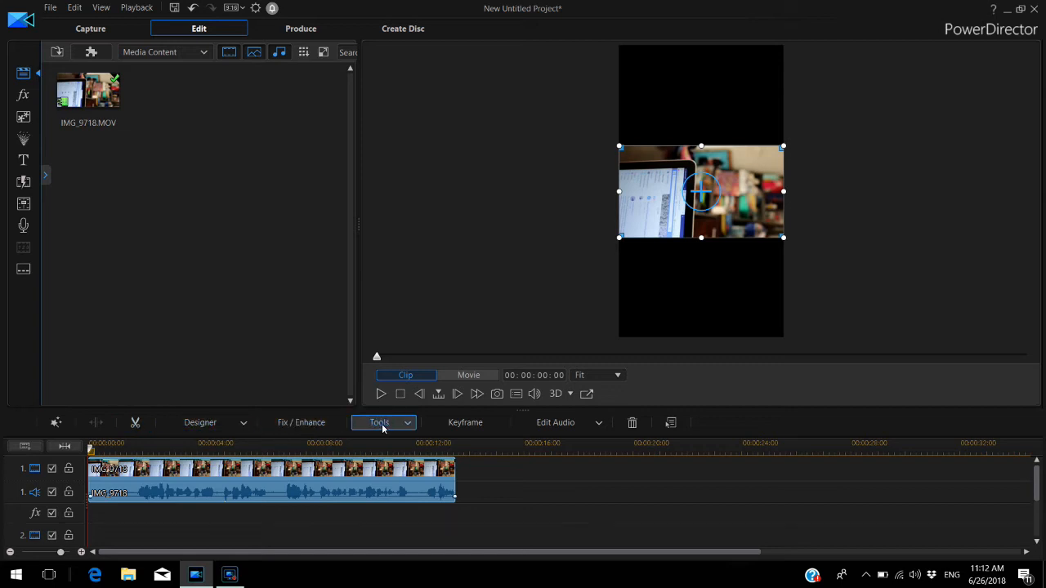
Step: Rotate the clip to 270 degrees with the Video Rotation power tool so it stands upright
left_click(379, 421)
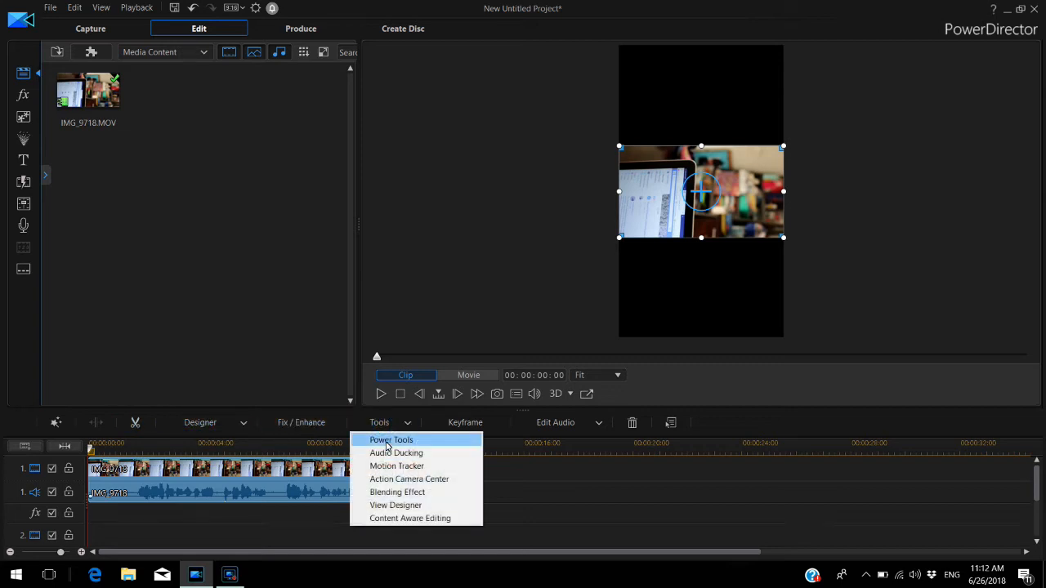
left_click(392, 439)
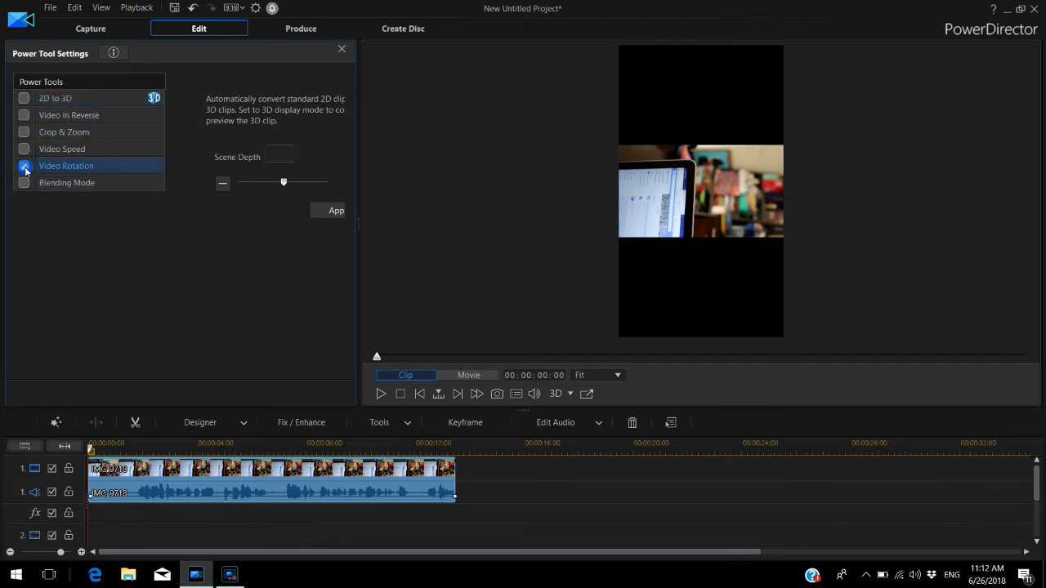
left_click(65, 167)
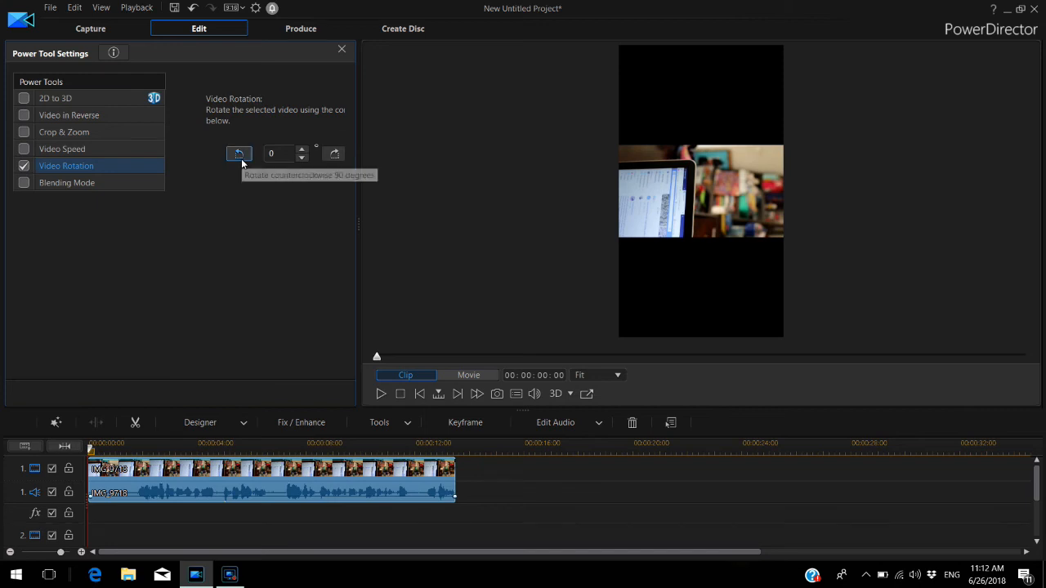
left_click(239, 154)
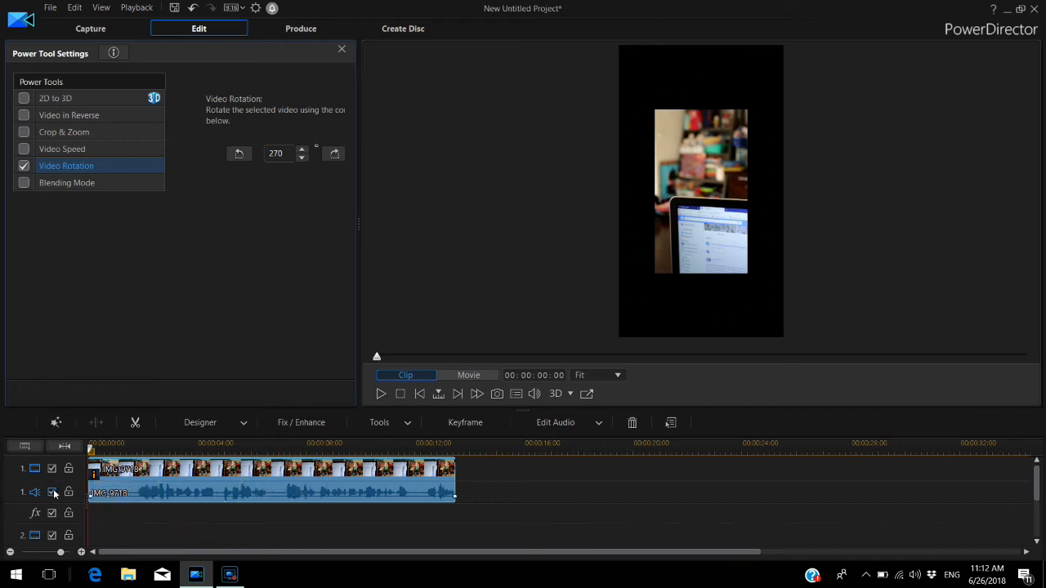
mouse_move(374, 480)
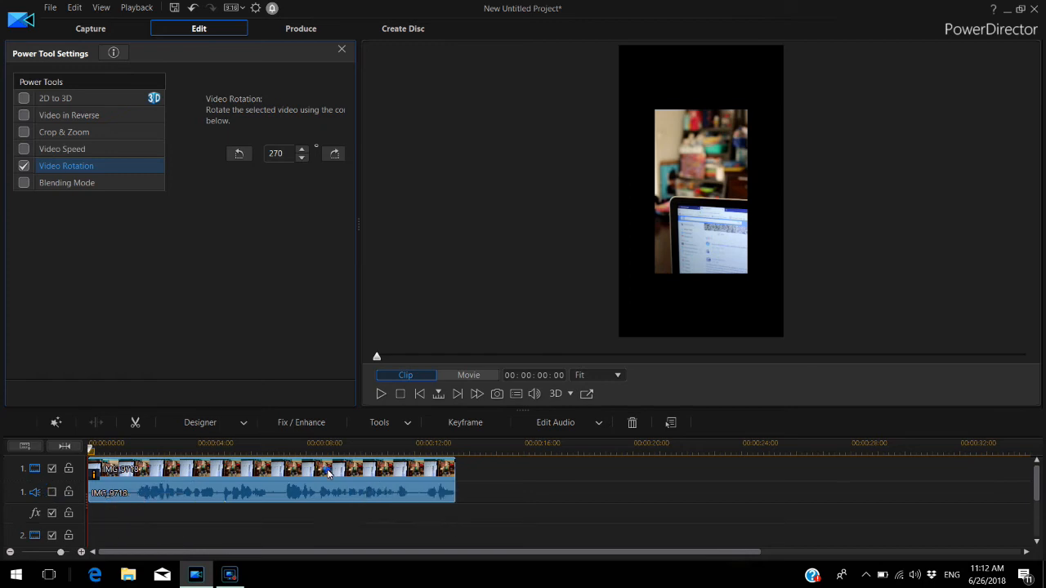
Step: Enlarge the clip in the PiP Designer to width 1.777 so it fills the 9:16 frame
left_click(199, 422)
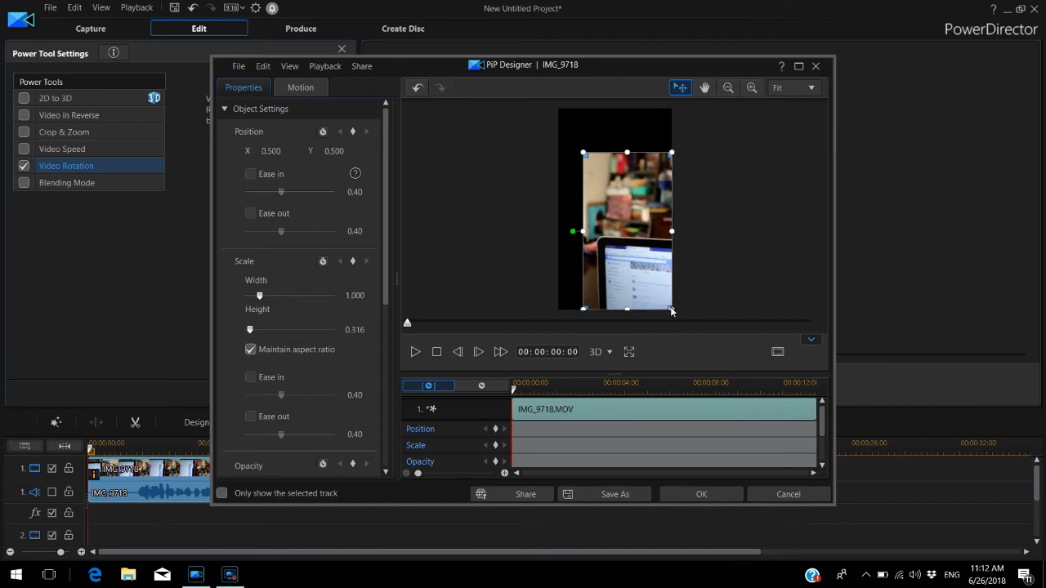
left_click_drag(672, 311, 585, 155)
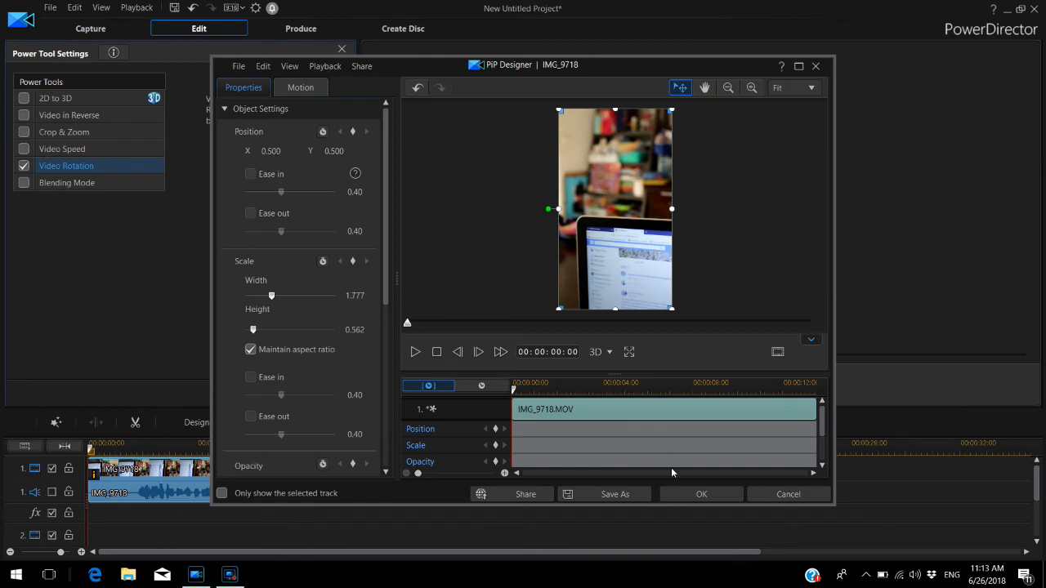
left_click(701, 494)
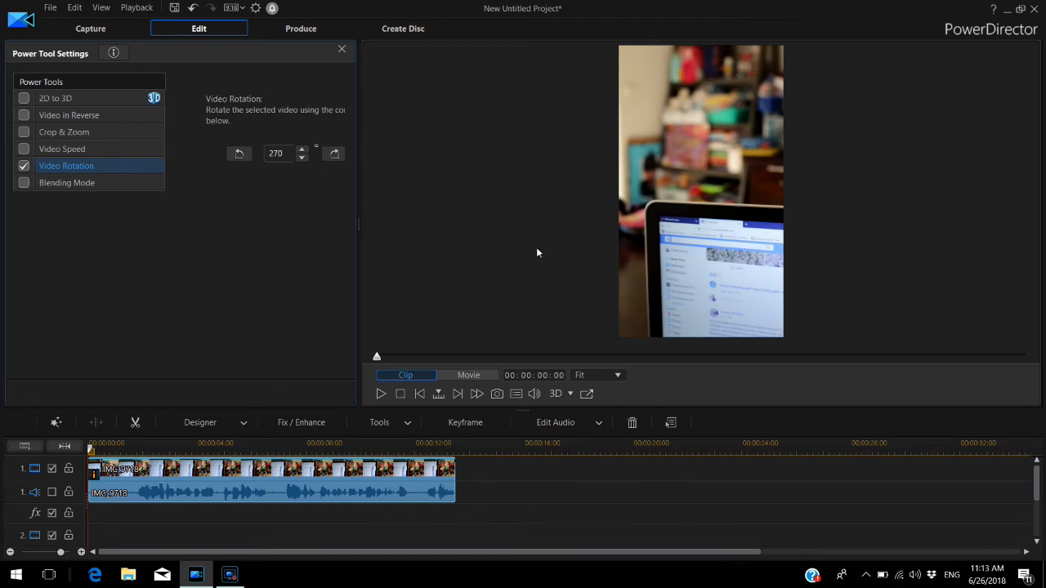
left_click(381, 394)
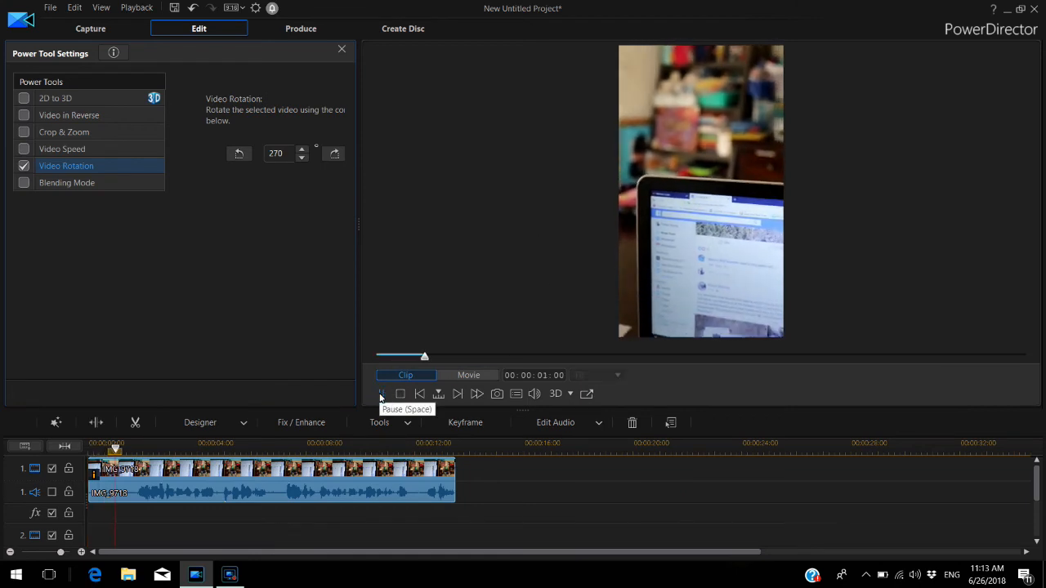
left_click(380, 394)
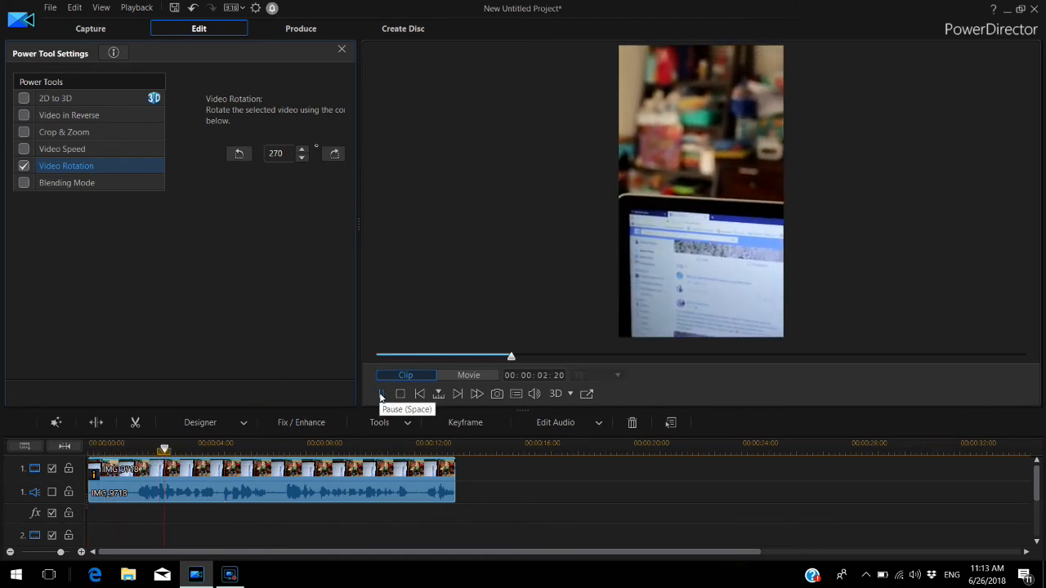
left_click(381, 394)
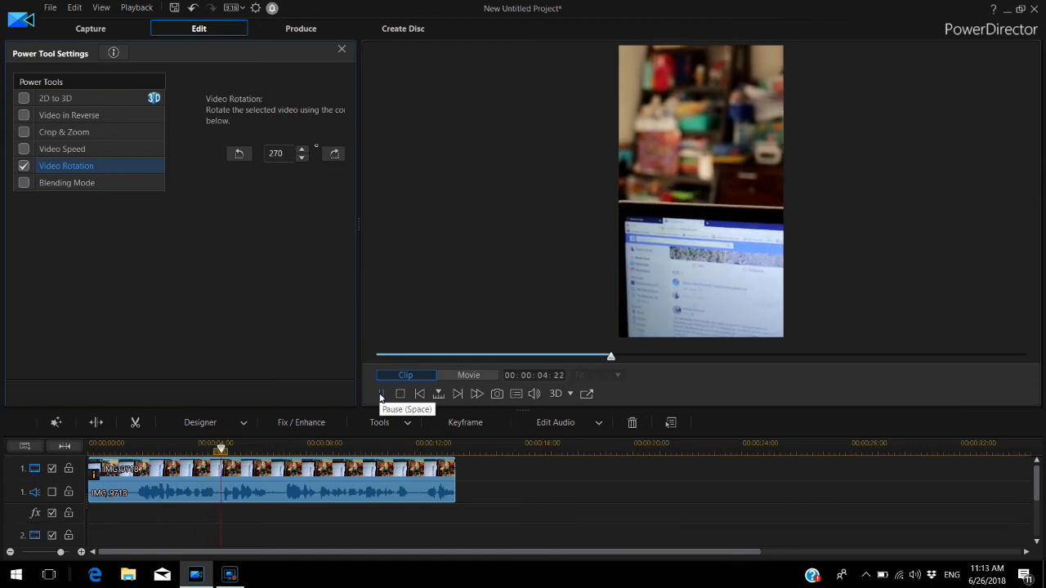
left_click(379, 394)
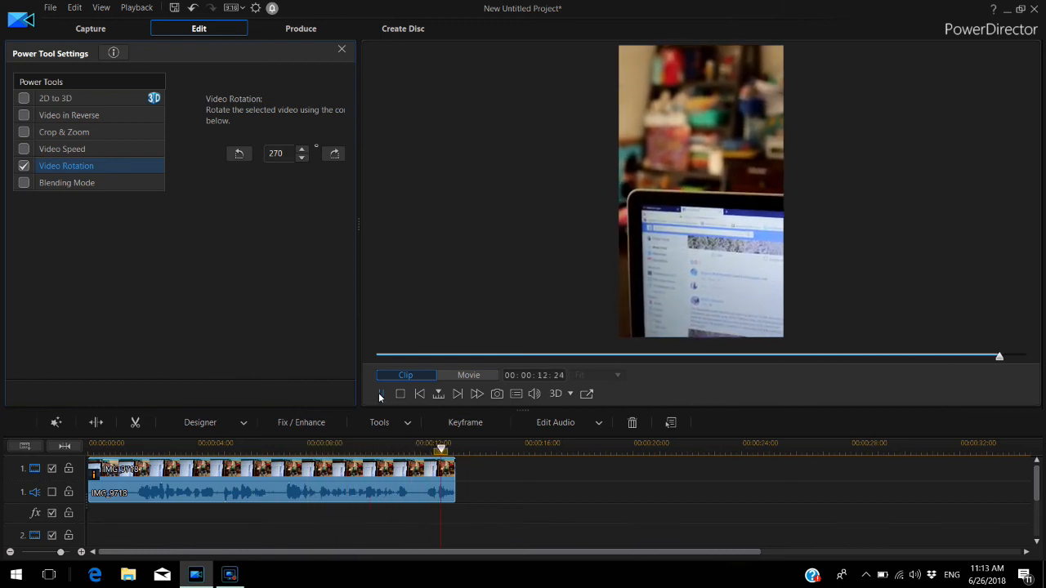
left_click(379, 394)
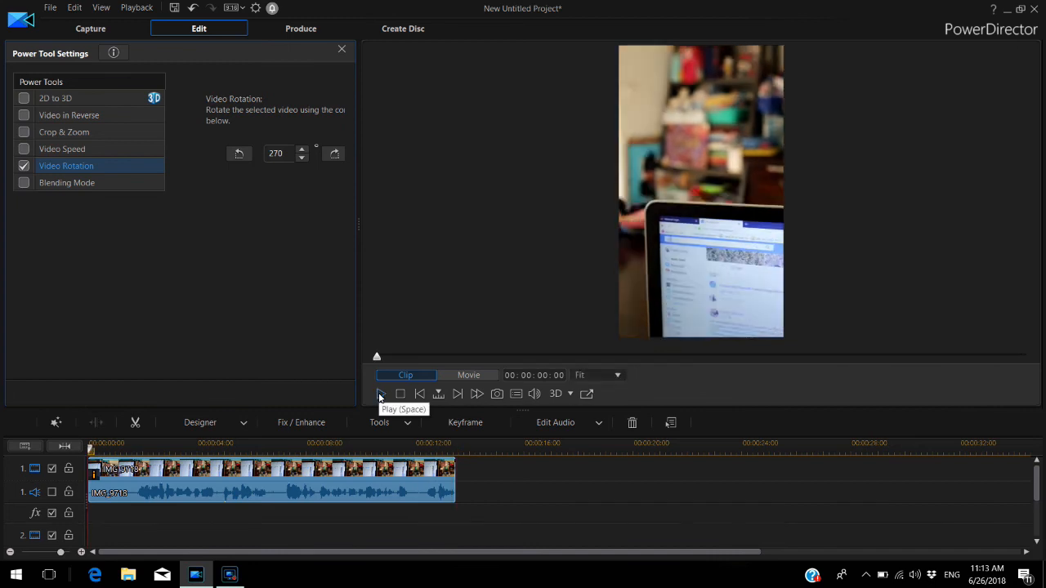